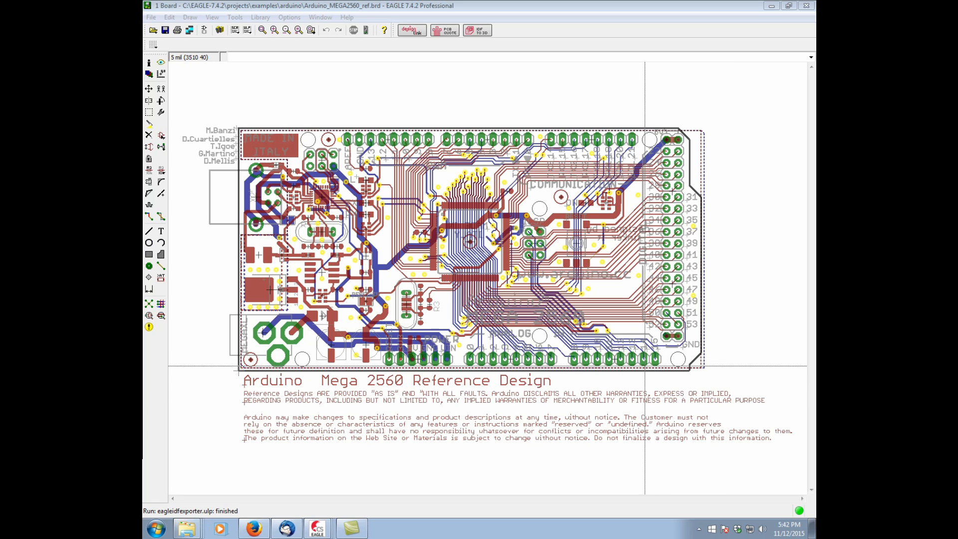
mouse_move(497, 213)
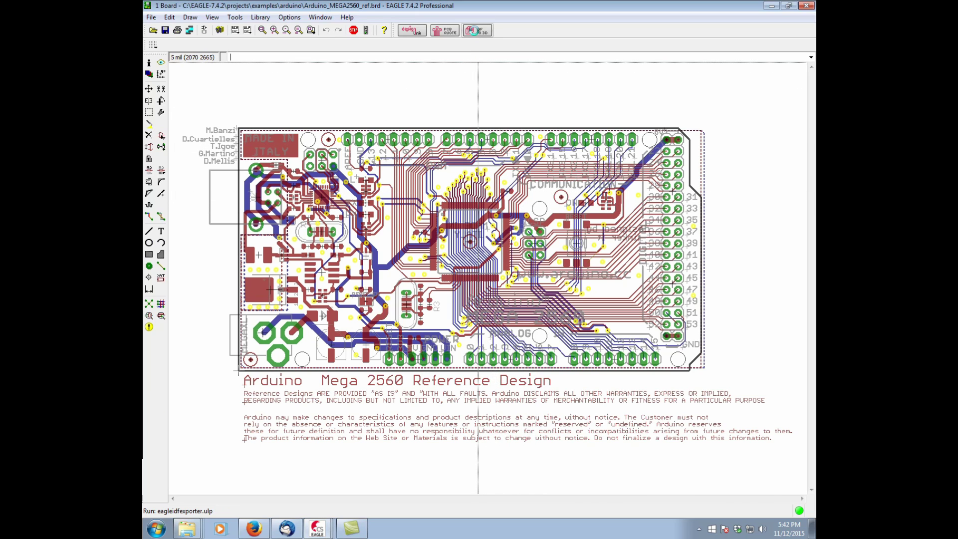
Launch the EAGLE 3D Service ULP showing IDF, STEP/STL/3D PDF and Fusion 360 export options
left_click(477, 30)
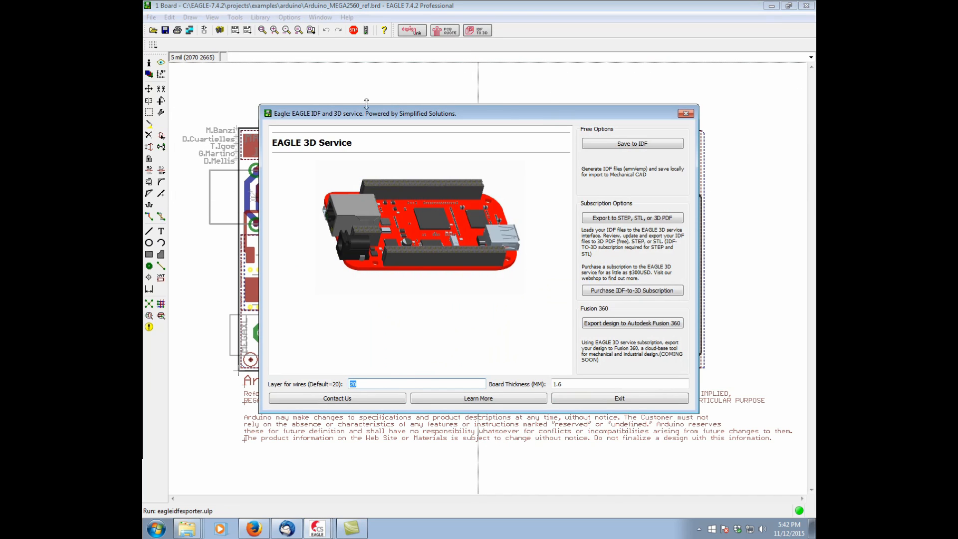
mouse_move(355, 126)
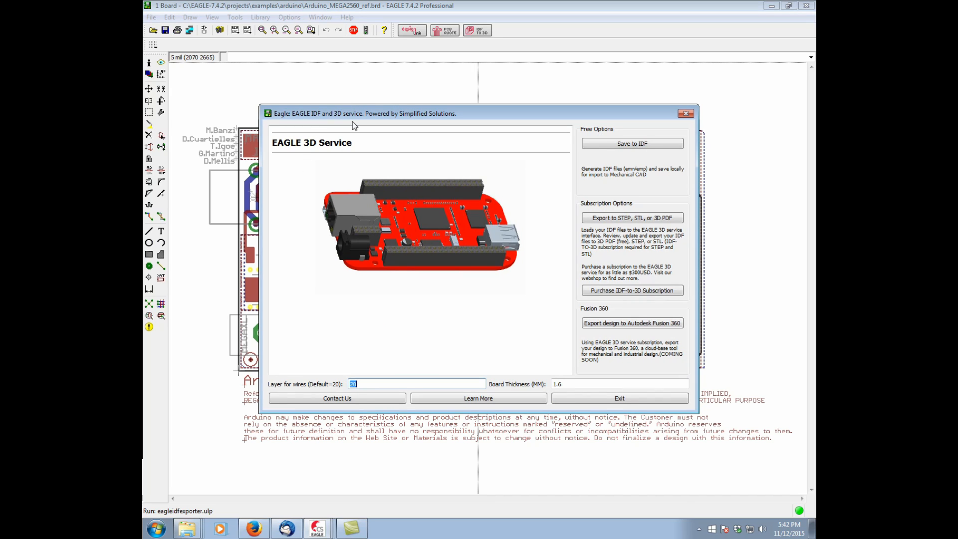
mouse_move(631, 143)
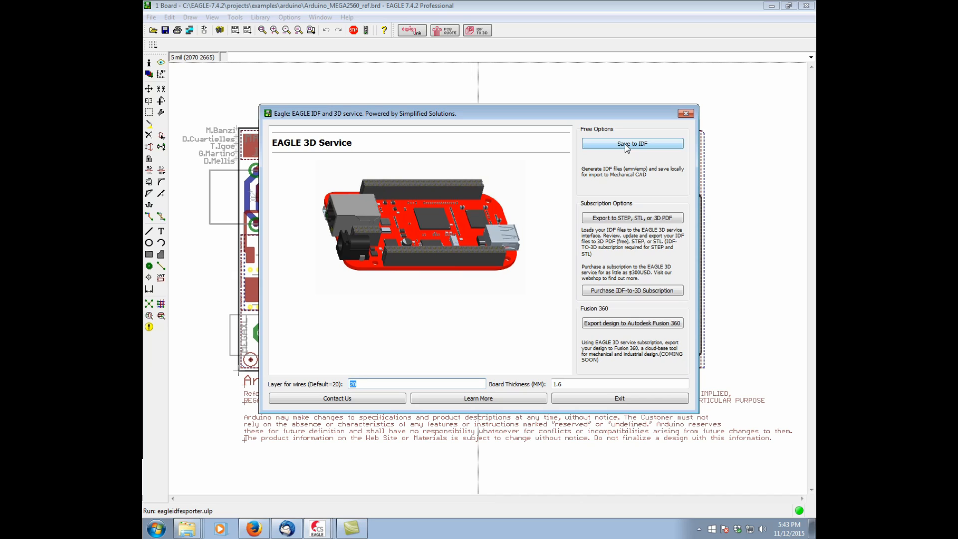
mouse_move(660, 220)
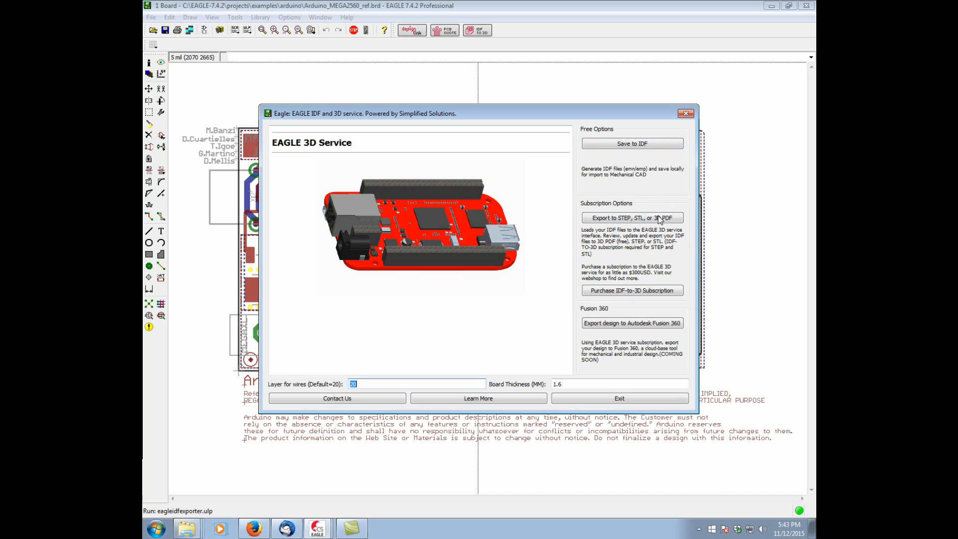
mouse_move(659, 293)
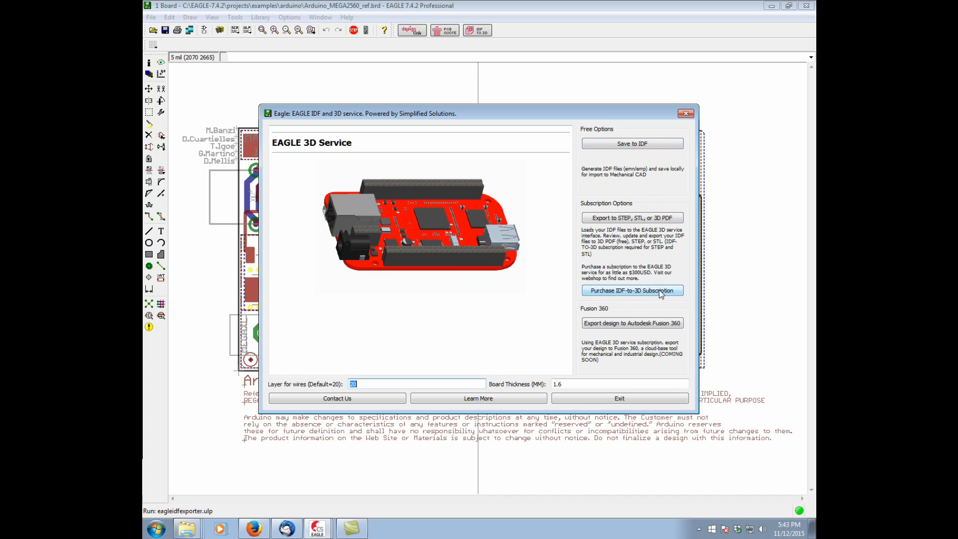
mouse_move(632, 291)
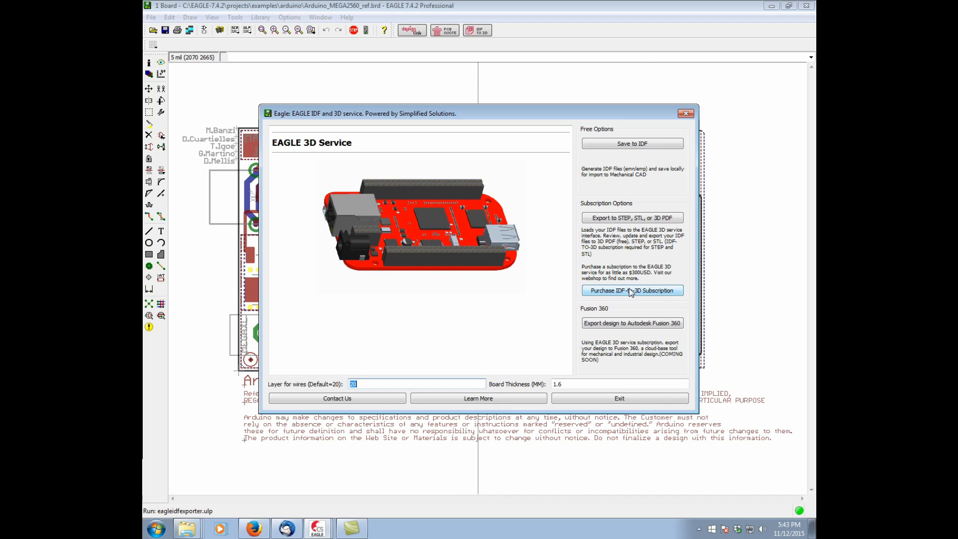
mouse_move(574, 309)
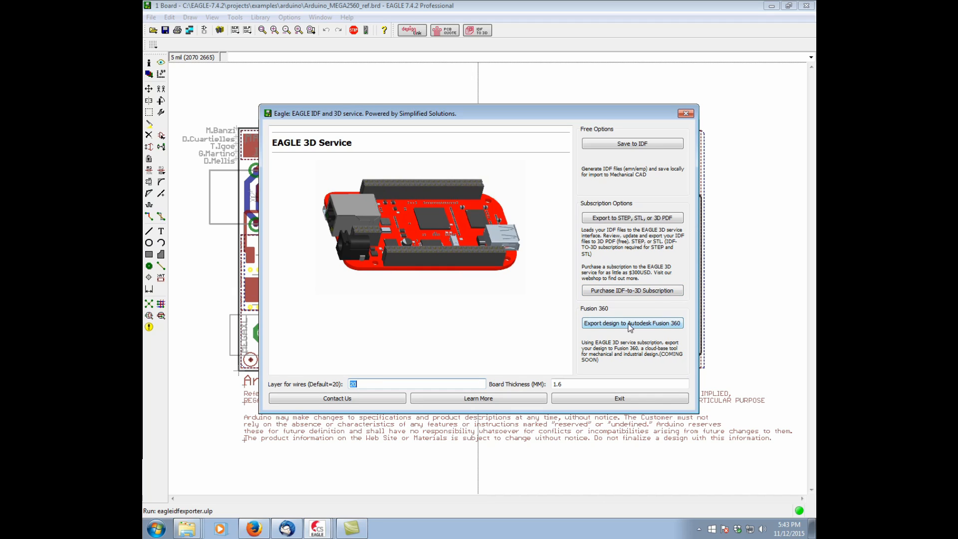
mouse_move(611, 339)
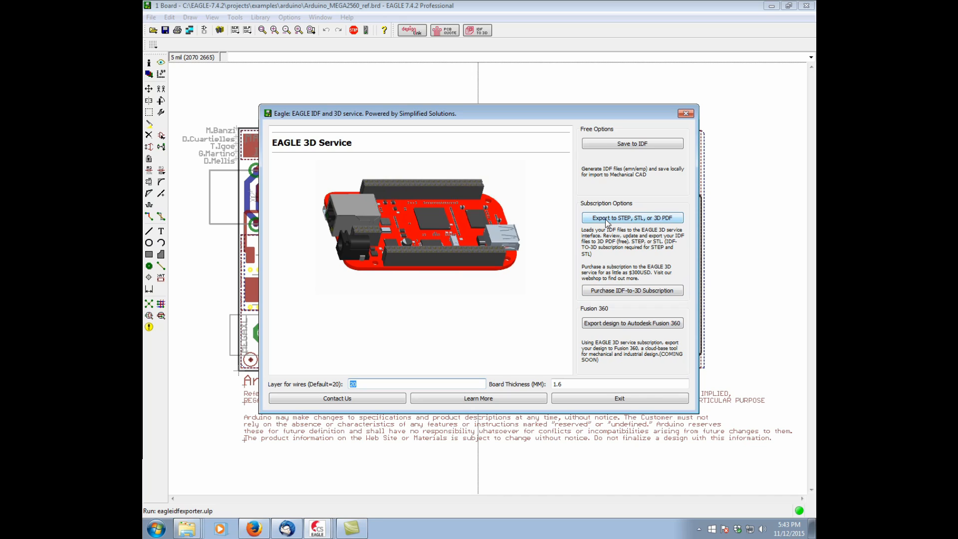
mouse_move(619, 219)
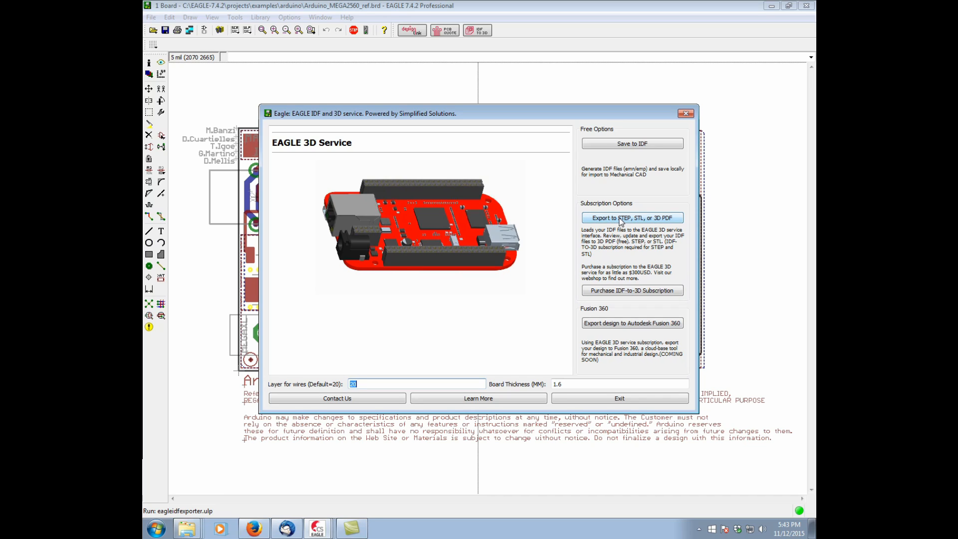
Send the Arduino Mega 2560 board to the 3D build service for STEP, STL or 3D PDF output
left_click(617, 218)
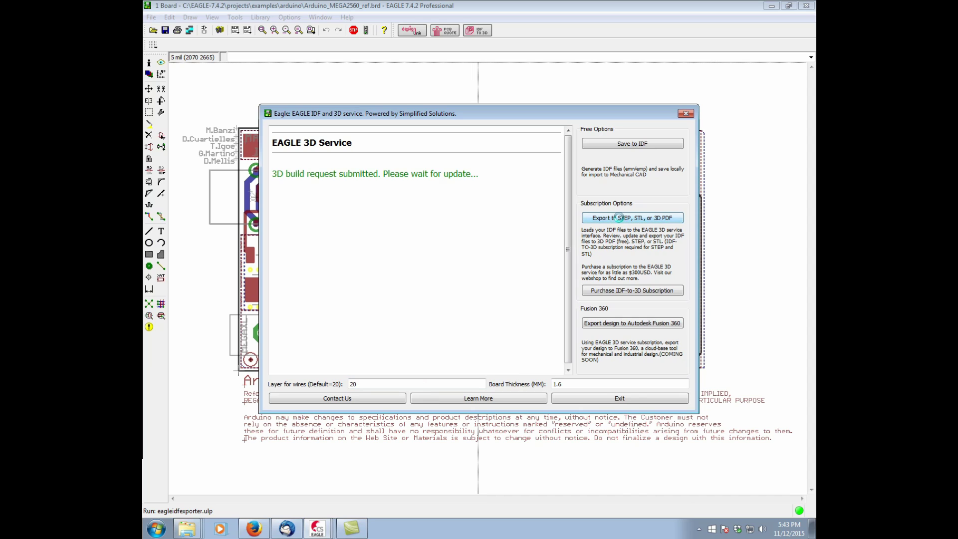
left_click(633, 218)
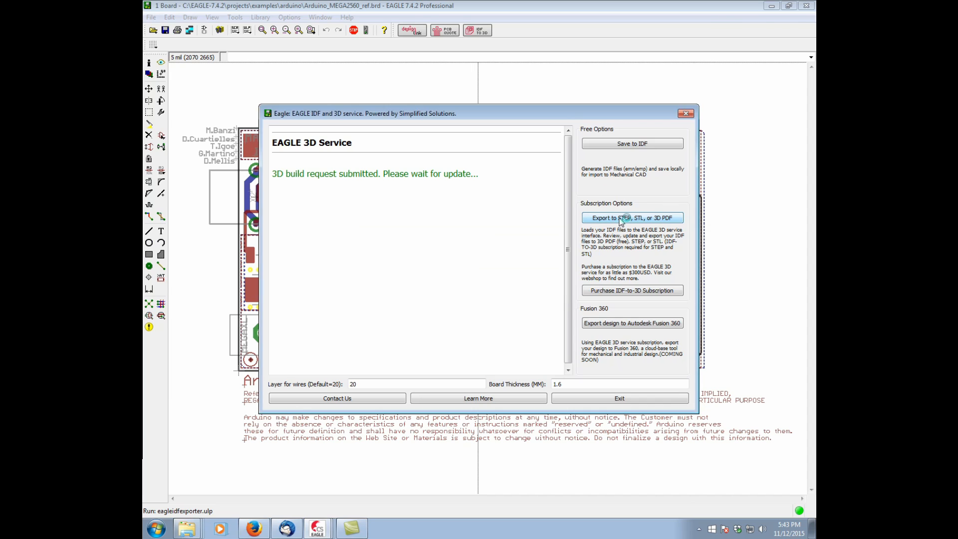
left_click(632, 217)
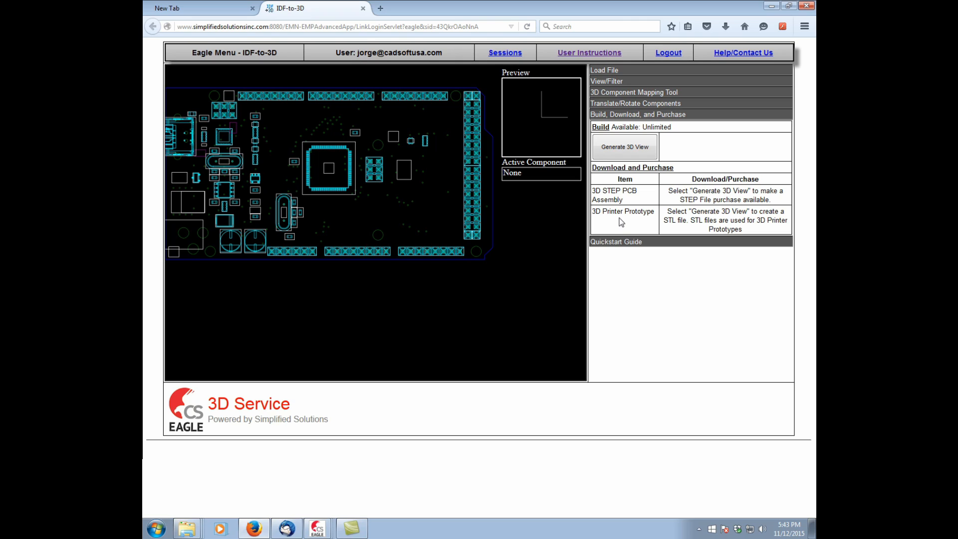
mouse_move(441, 110)
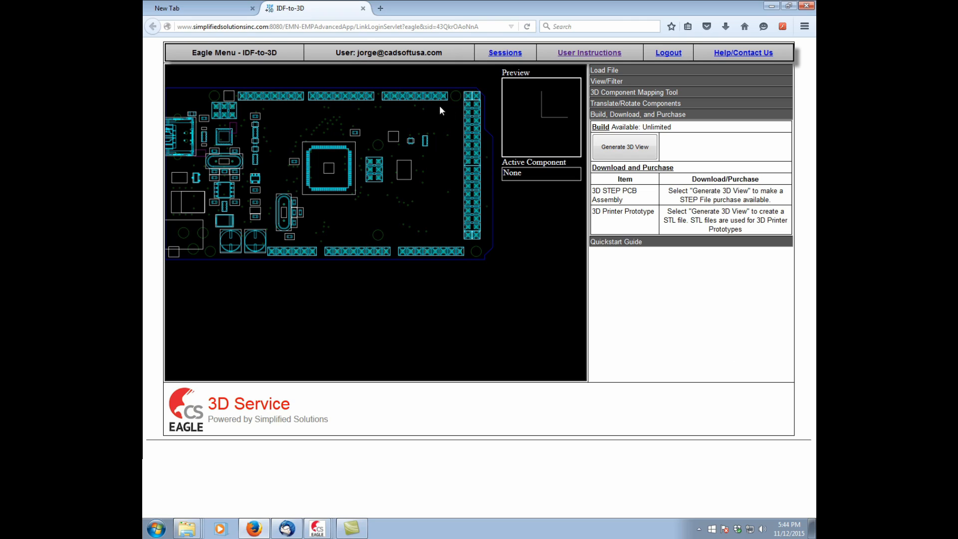
mouse_move(323, 156)
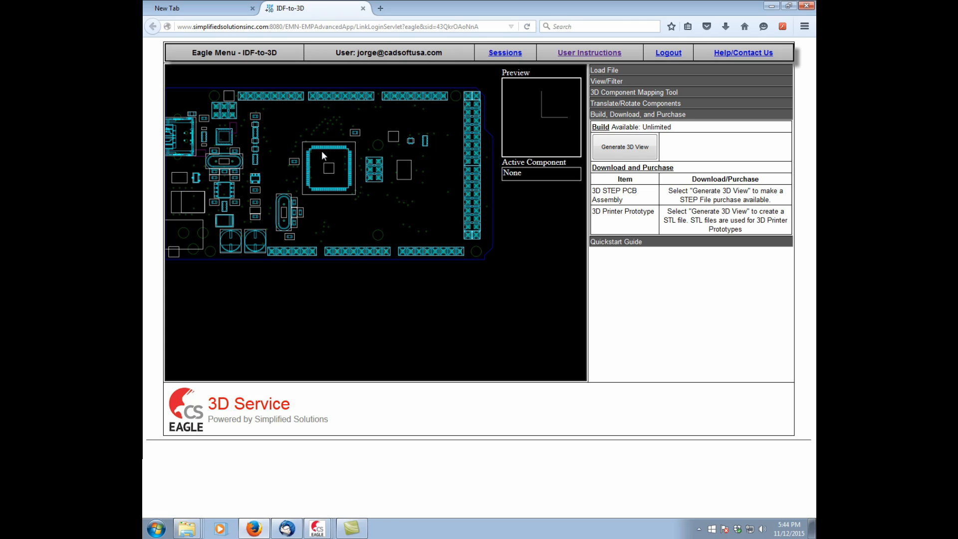
mouse_move(282, 189)
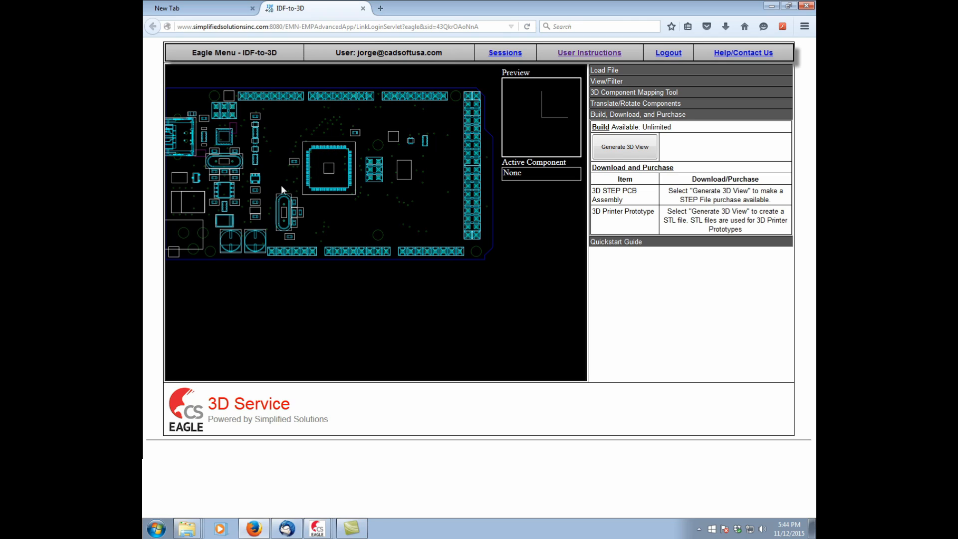
mouse_move(245, 197)
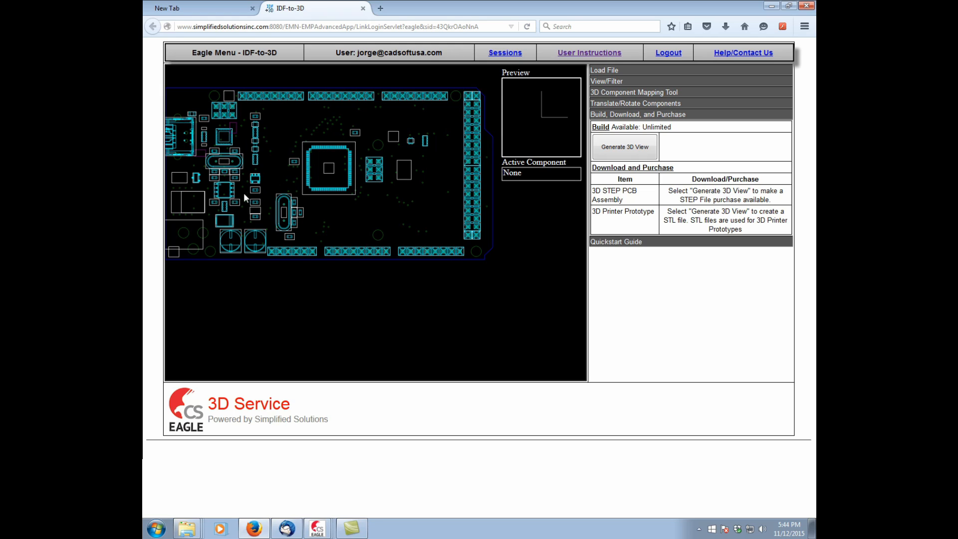
mouse_move(403, 170)
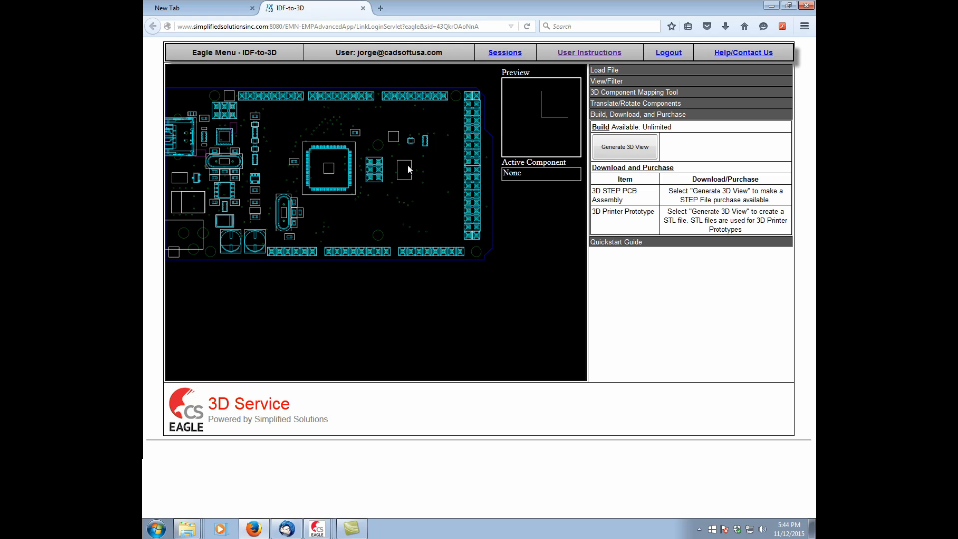
mouse_move(395, 141)
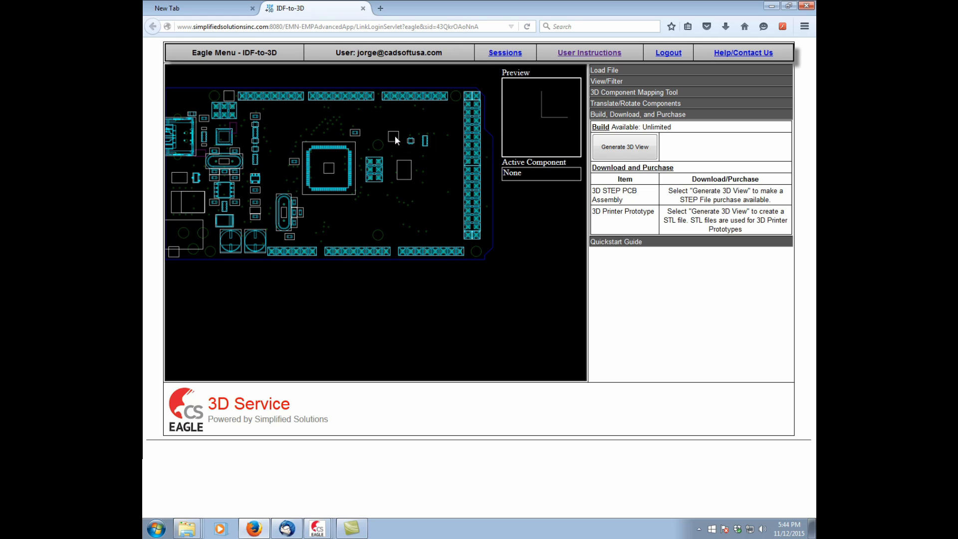
mouse_move(185, 215)
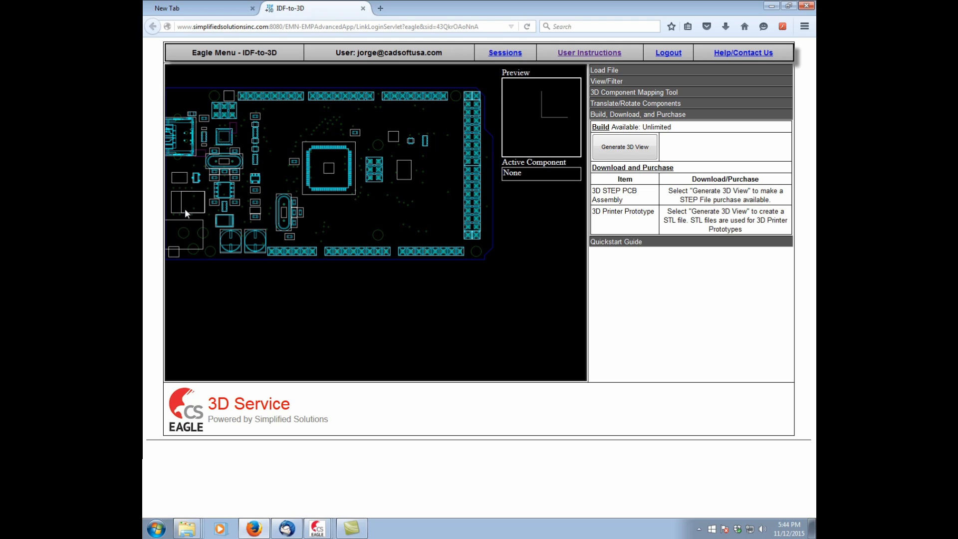
mouse_move(243, 141)
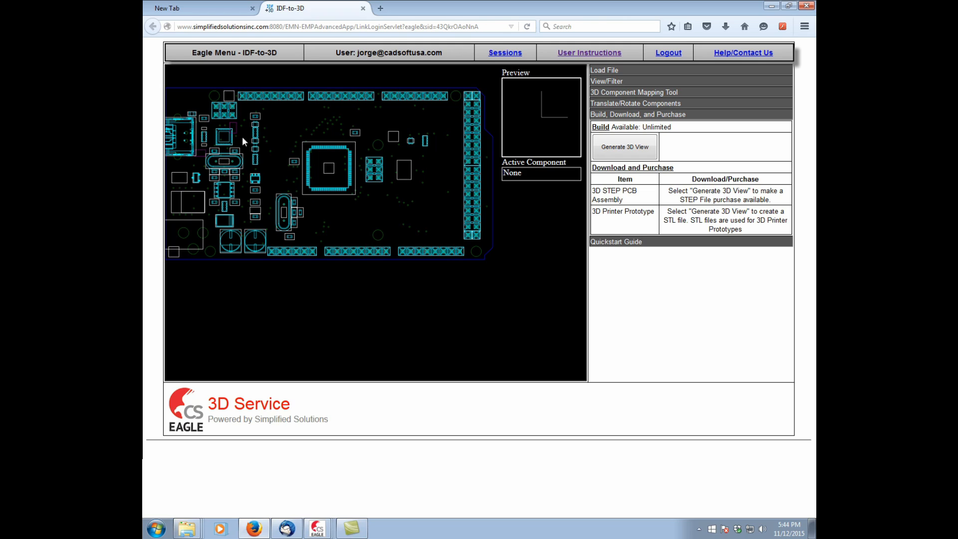
mouse_move(286, 140)
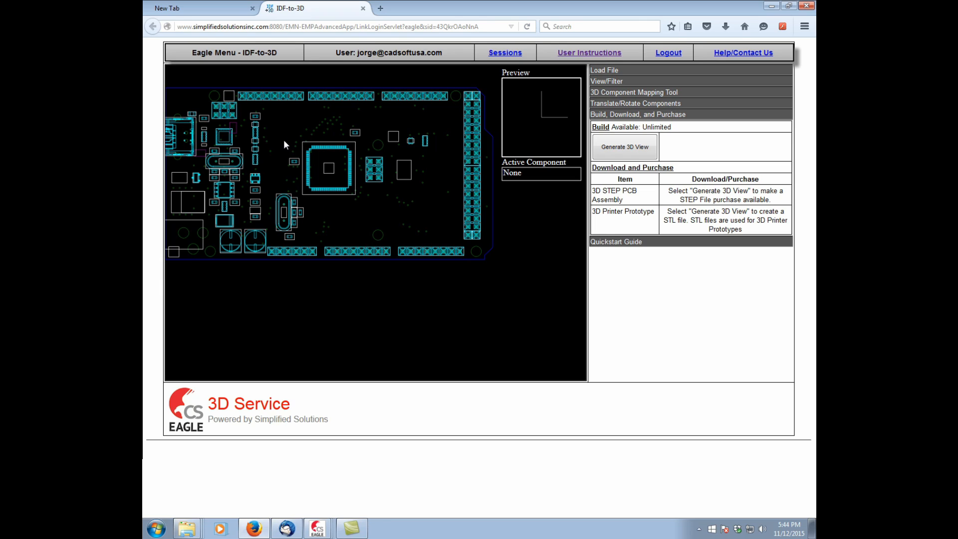
mouse_move(293, 146)
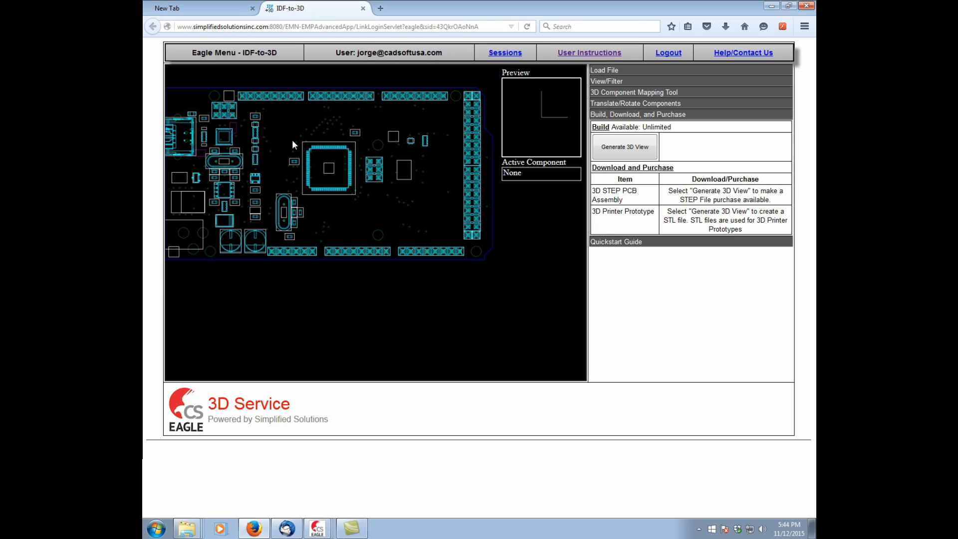
mouse_move(405, 192)
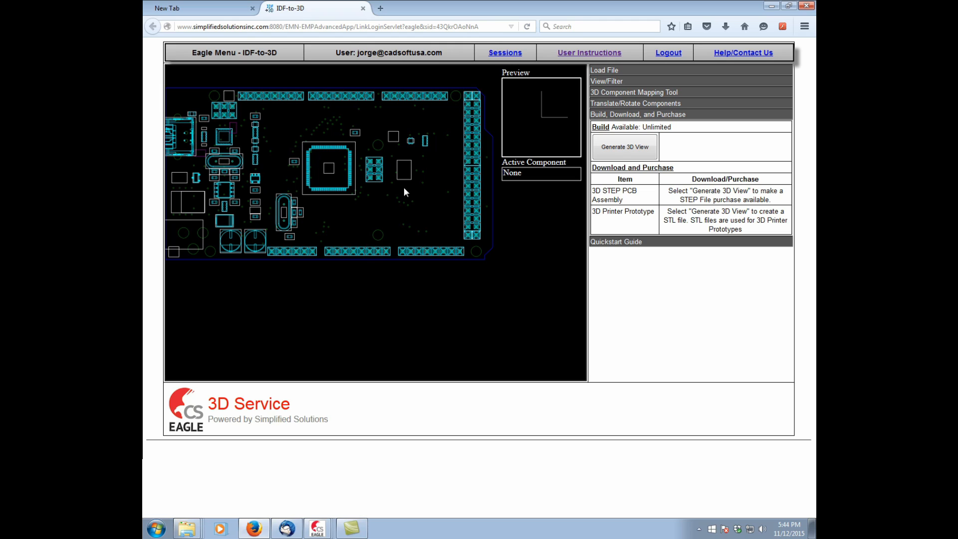
mouse_move(625, 95)
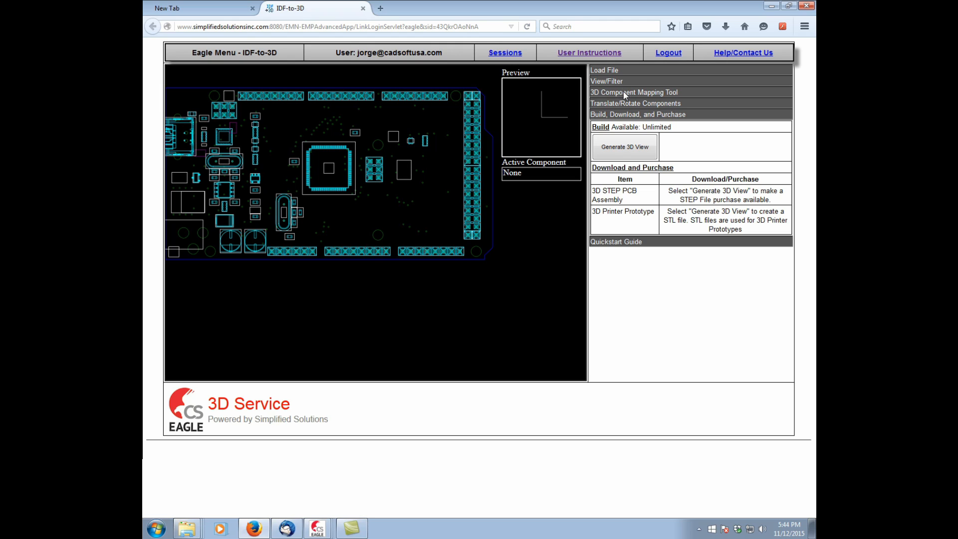
left_click(632, 91)
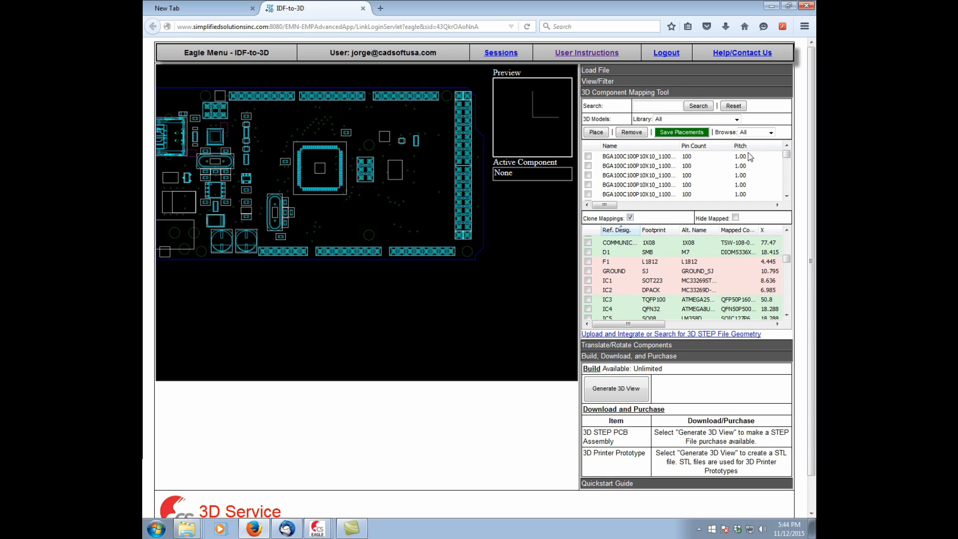
mouse_move(629, 116)
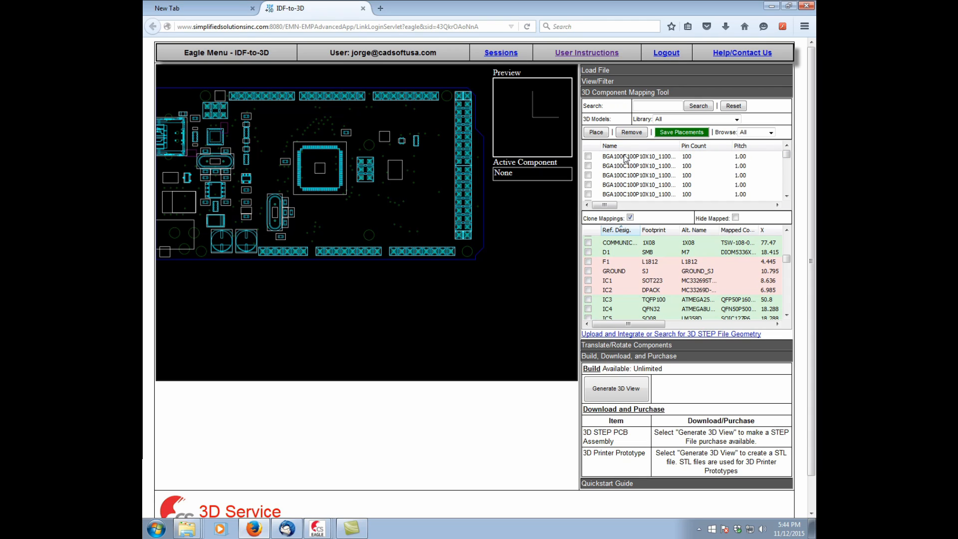
left_click(786, 159)
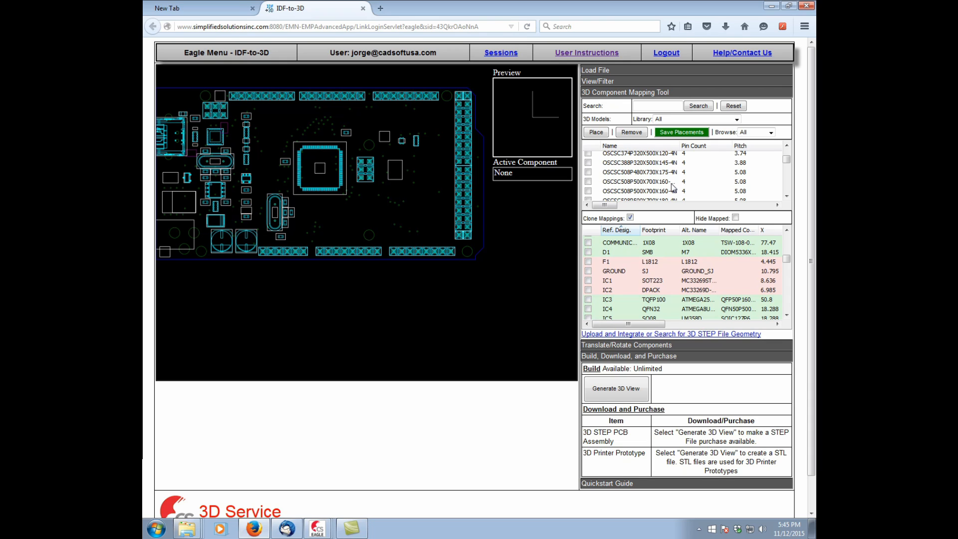
mouse_move(703, 162)
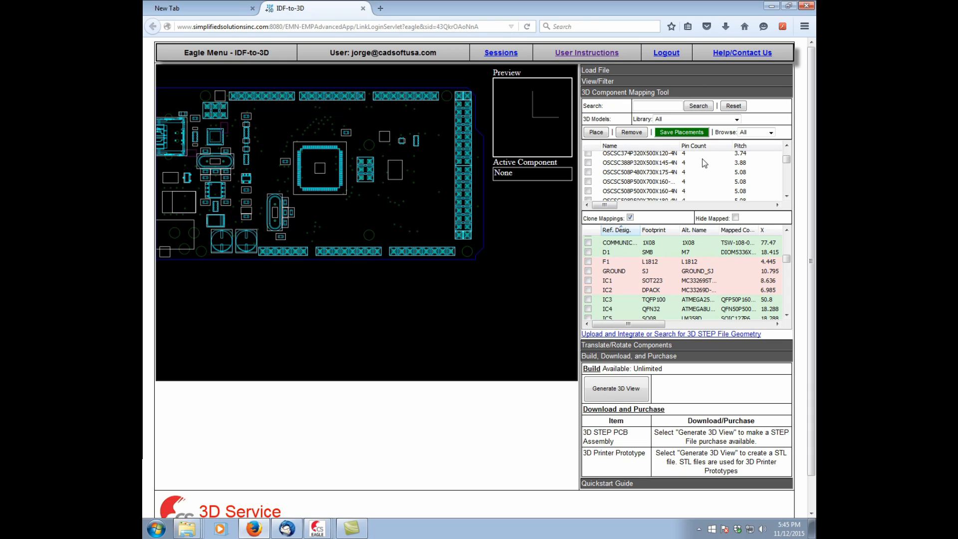
mouse_move(405, 136)
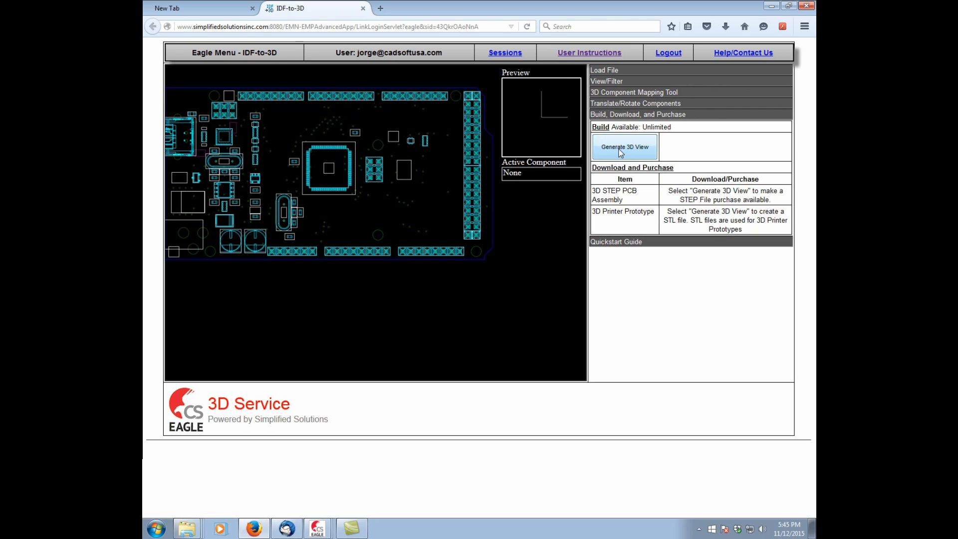
Generate the 3D view of the board and wait for the Build Complete alert
left_click(623, 146)
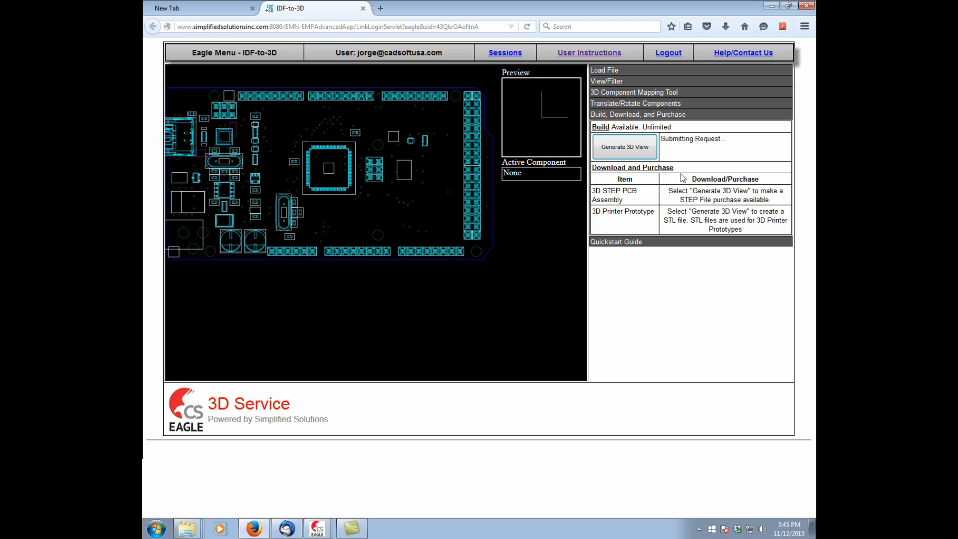
left_click(623, 147)
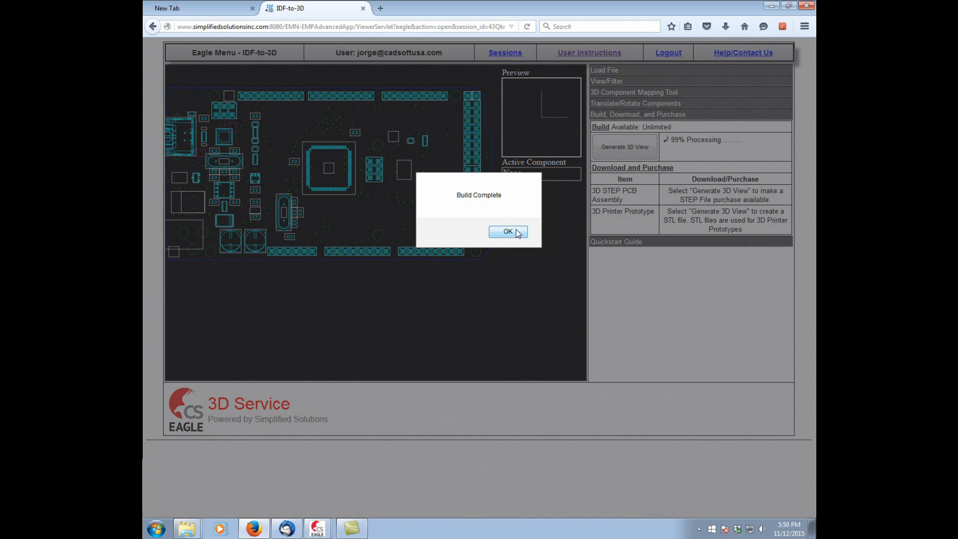
Dismiss the Build Complete alert to reveal the PDF preview, STEP and STL download links
left_click(507, 231)
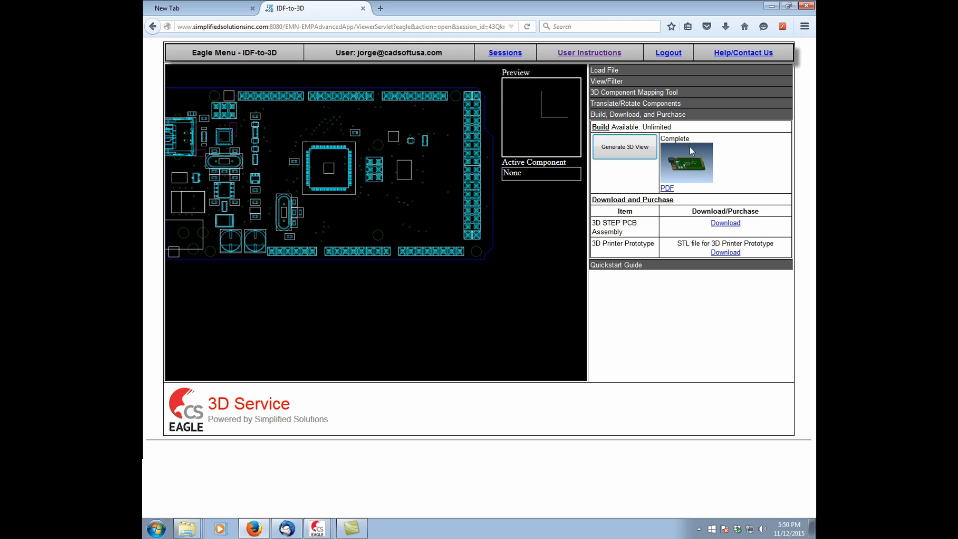
mouse_move(718, 211)
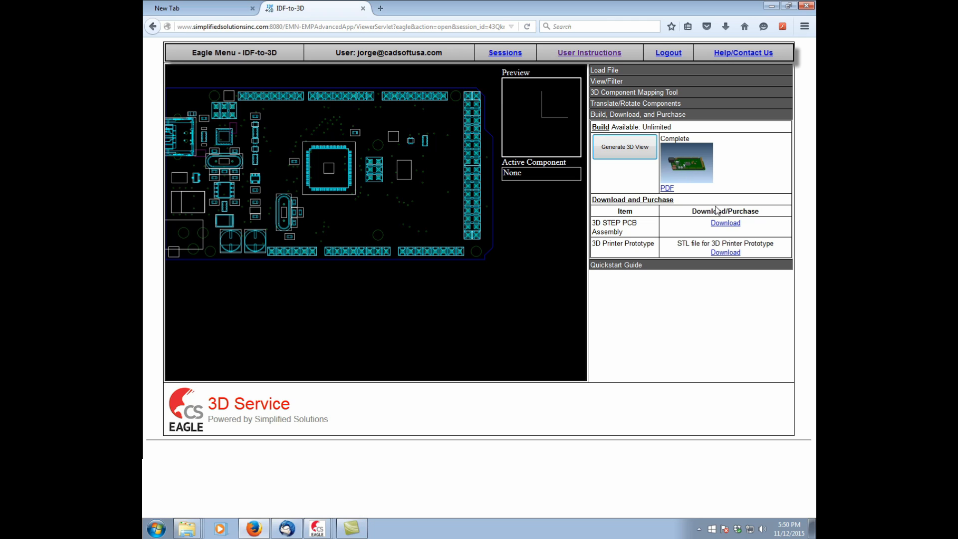